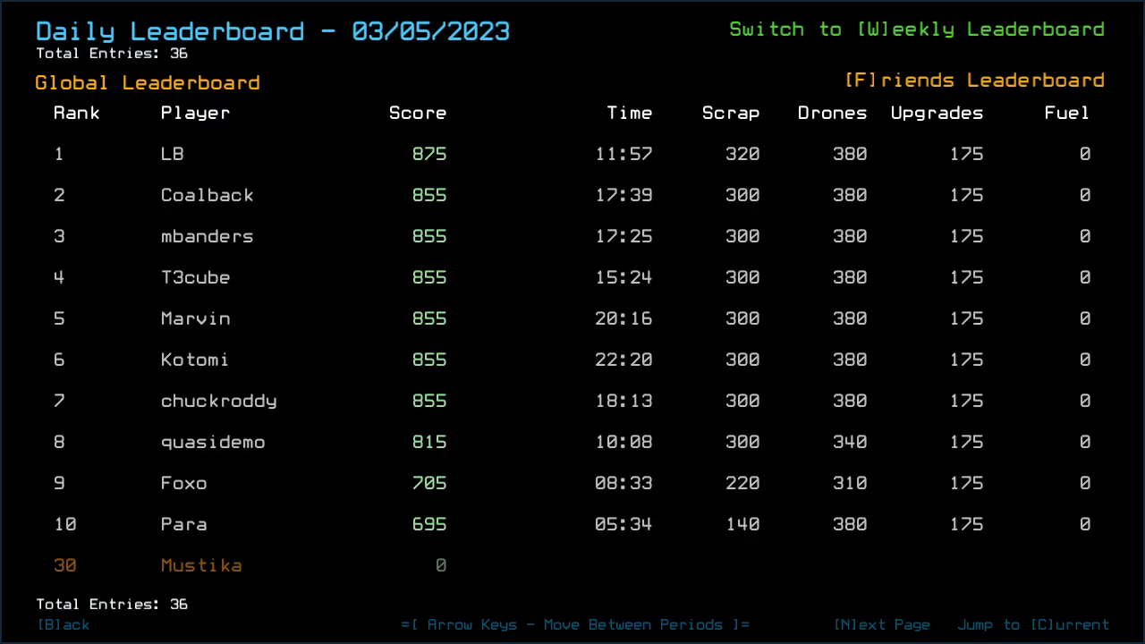
# Step: Begin outfitting the drones and start typing the alias command in the console
pyautogui.press('Right')
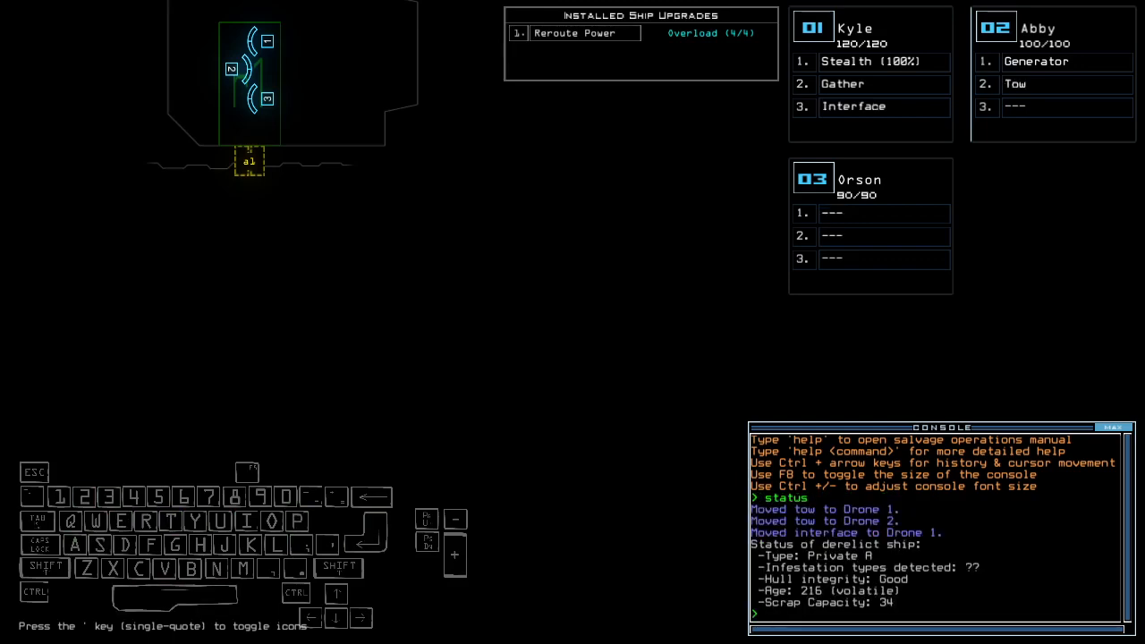
pyautogui.write('a')
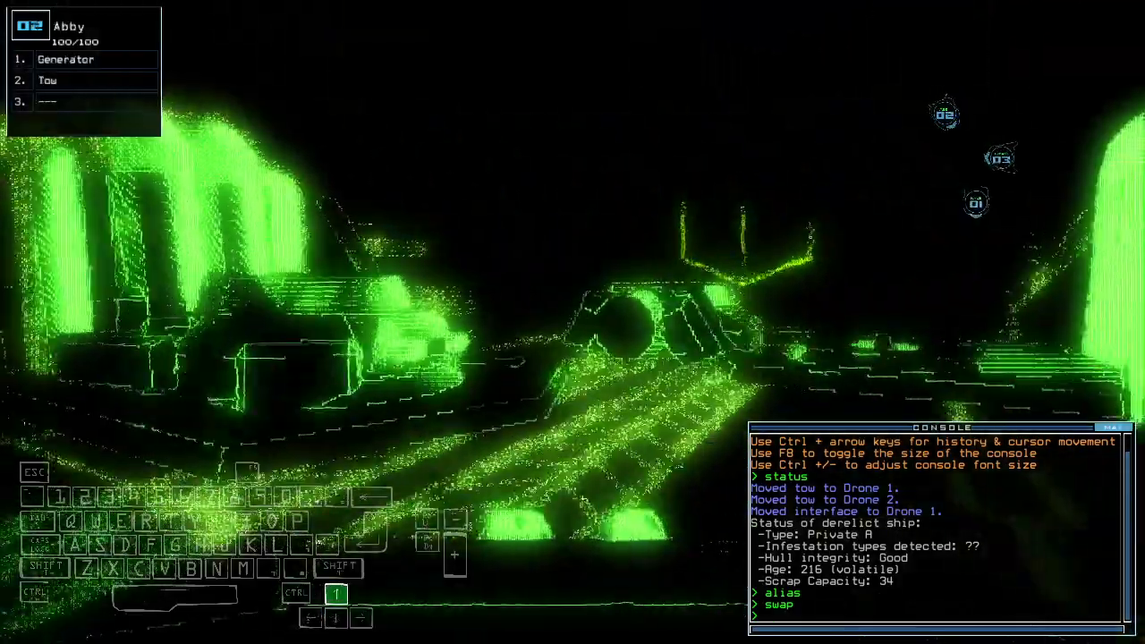
pyautogui.write('go')
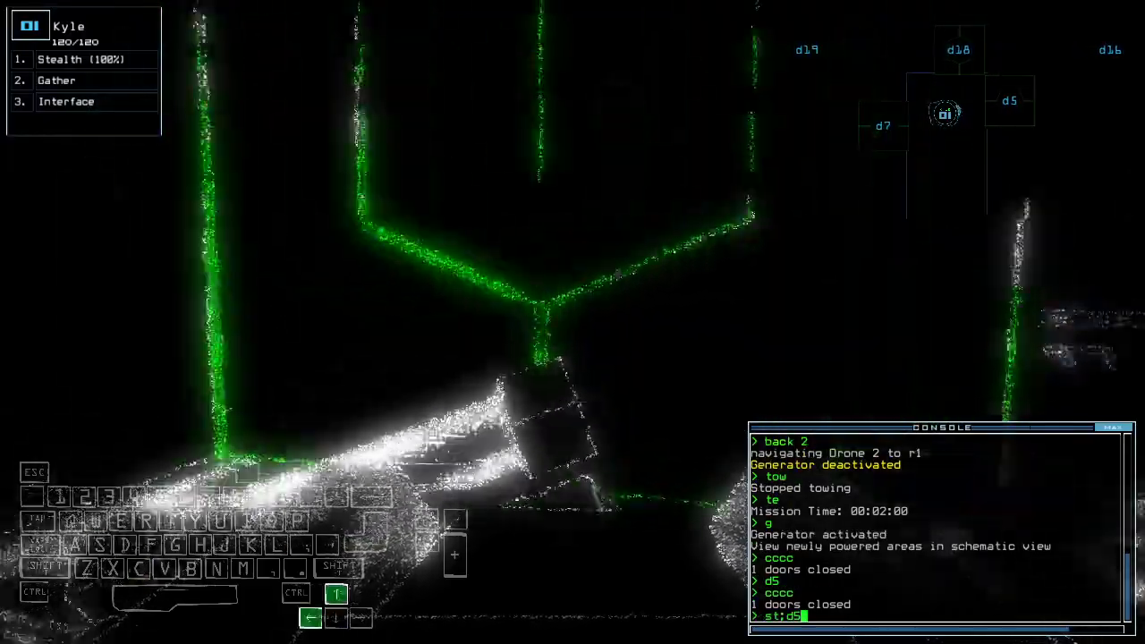
# Step: Run the stealth move through door d5, then submit the upgrade swap command
pyautogui.press('enter')
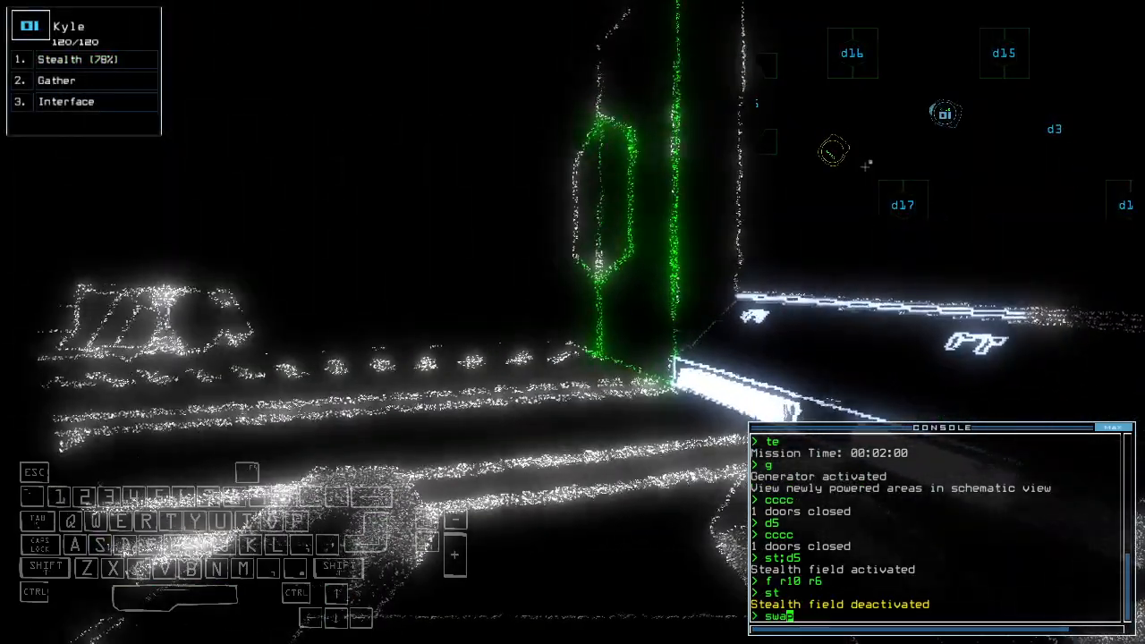
pyautogui.write('cccc')
pyautogui.press('enter')
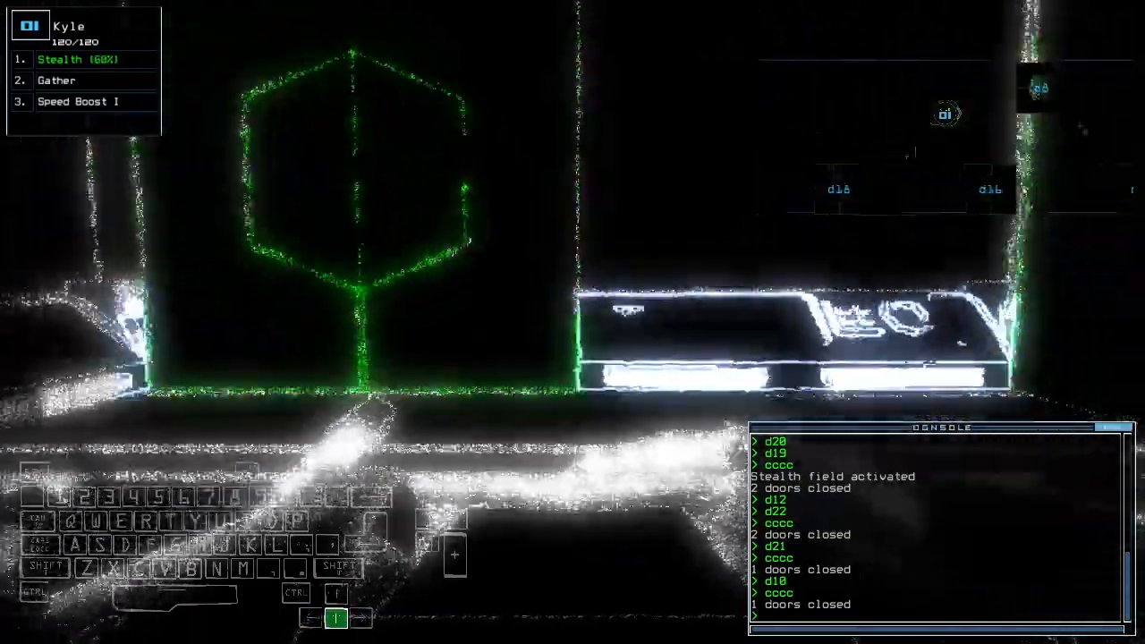
# Step: Enter 'st' to switch drone 1's stealth field off after gathering scrap
pyautogui.write('st')
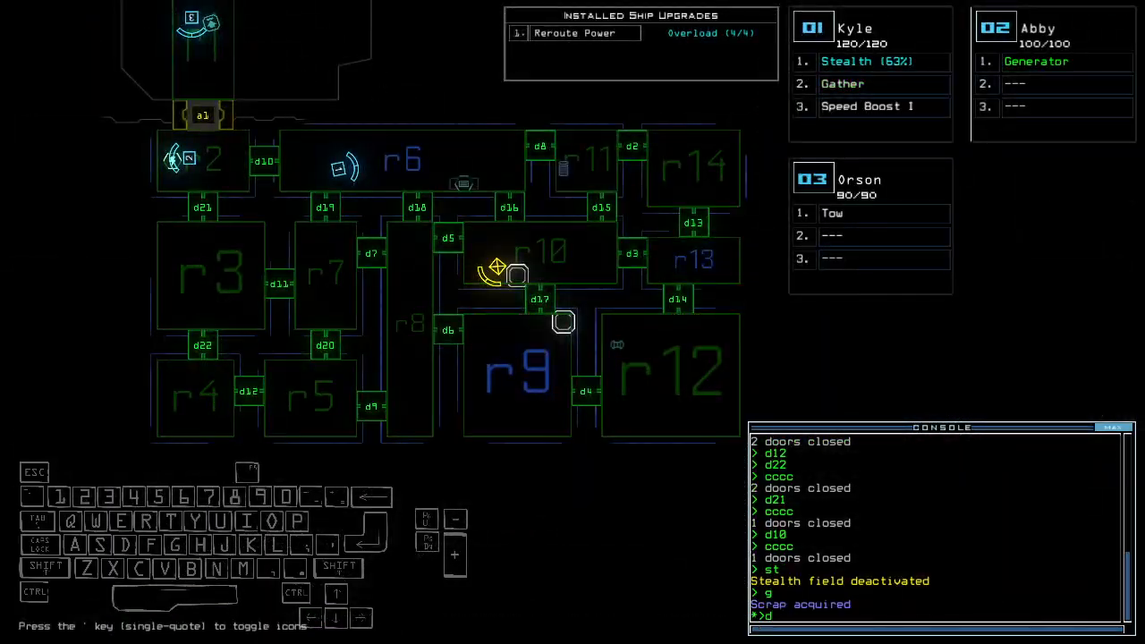
# Step: Submit 'st', enter 'df', toggle doors d3 and d16, and re-enable stealth
pyautogui.press('enter')
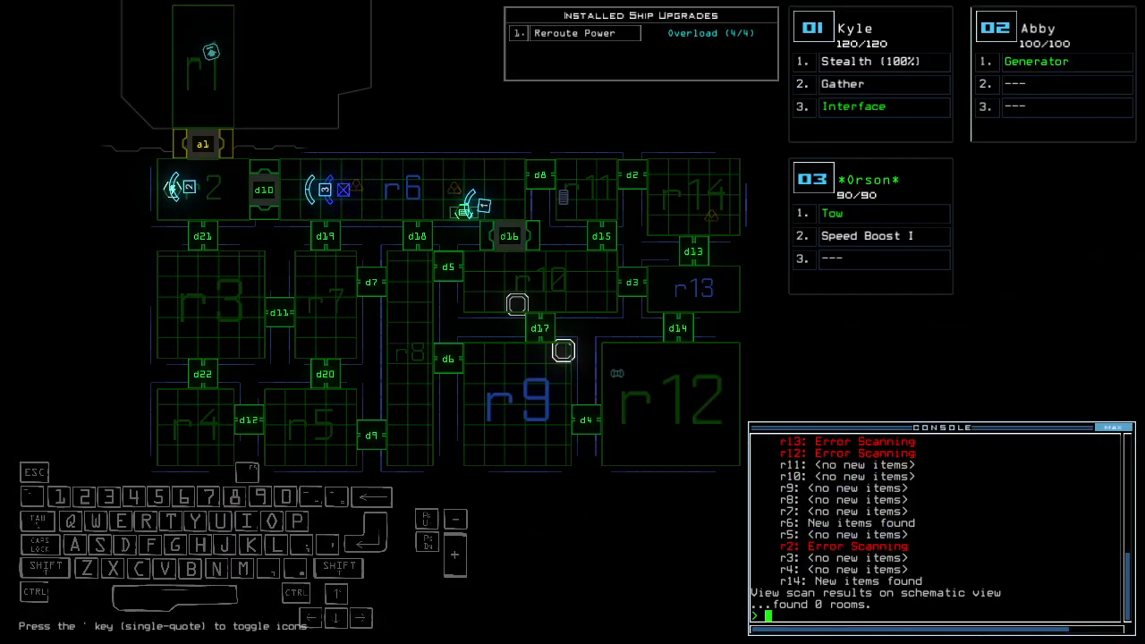
pyautogui.write('df')
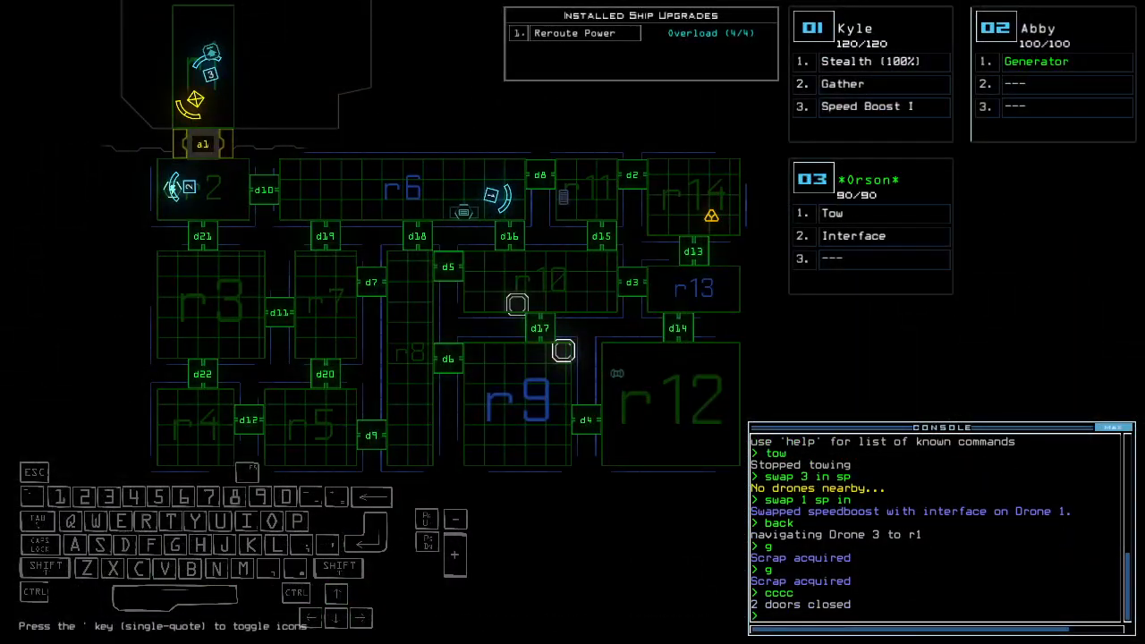
pyautogui.write('d3 d16')
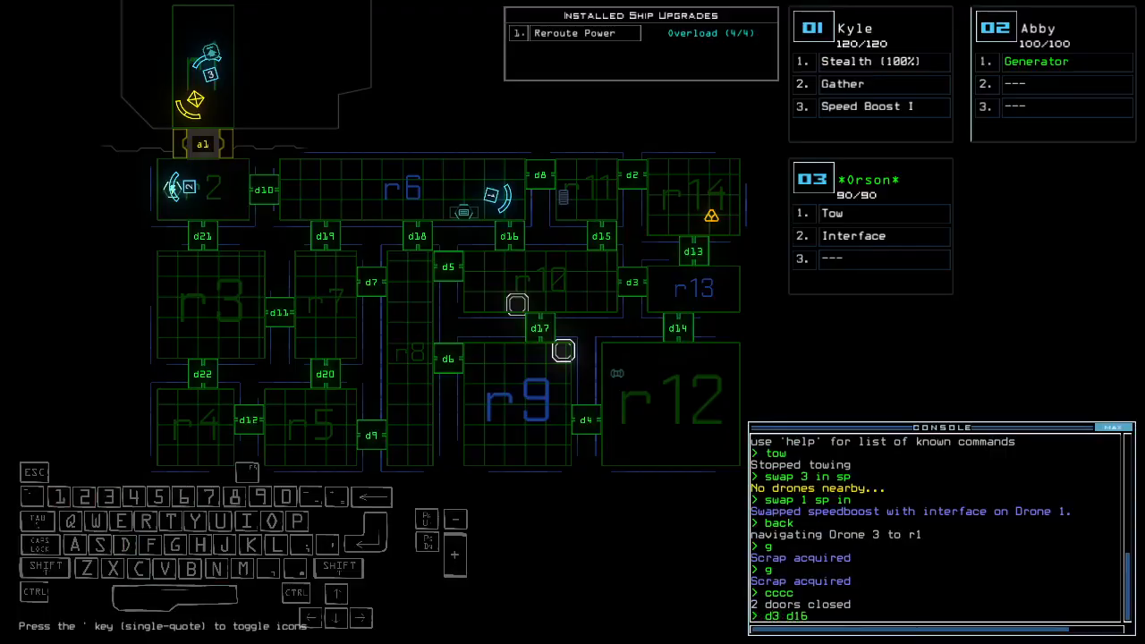
pyautogui.write('st')
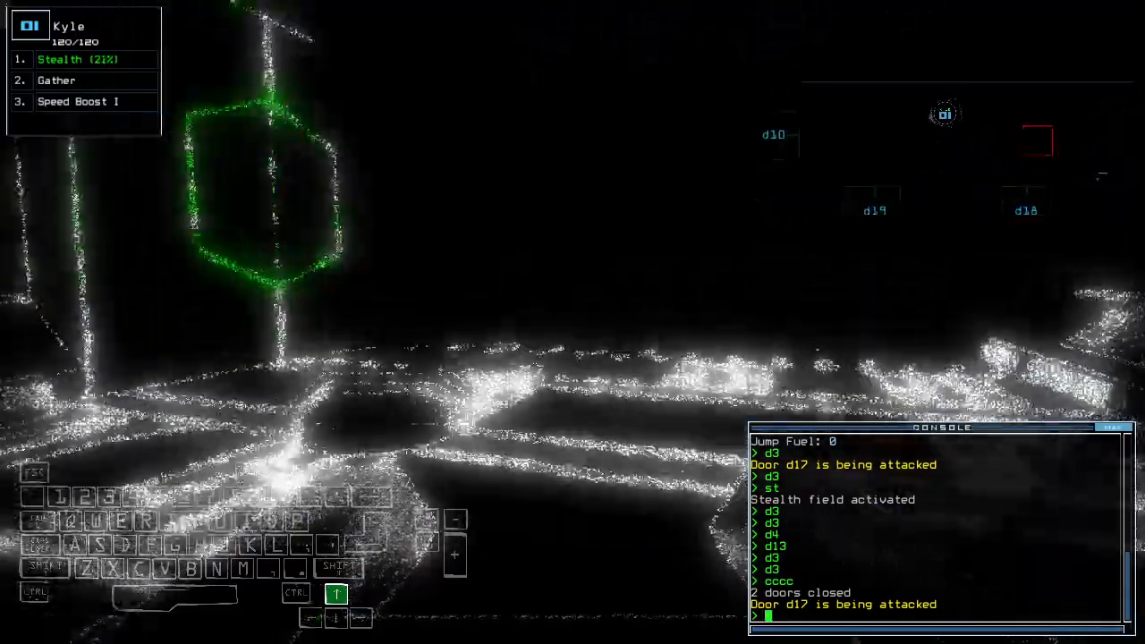
# Step: Seal door d10 and fire the overload upgrade, ending the 880-point run
pyautogui.write('d10')
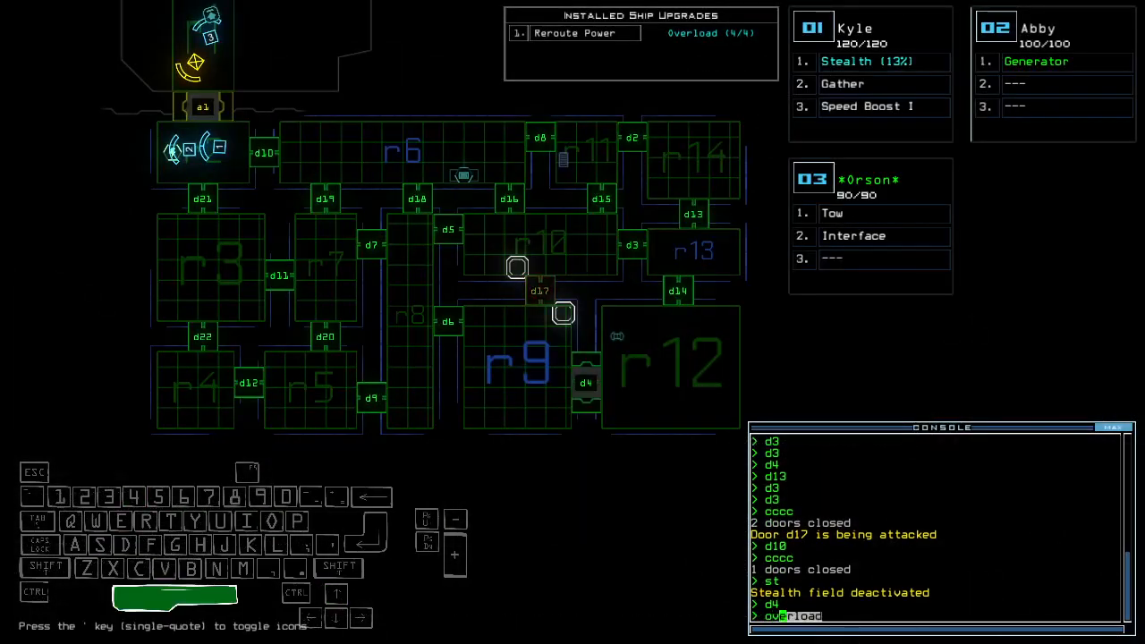
pyautogui.press('enter')
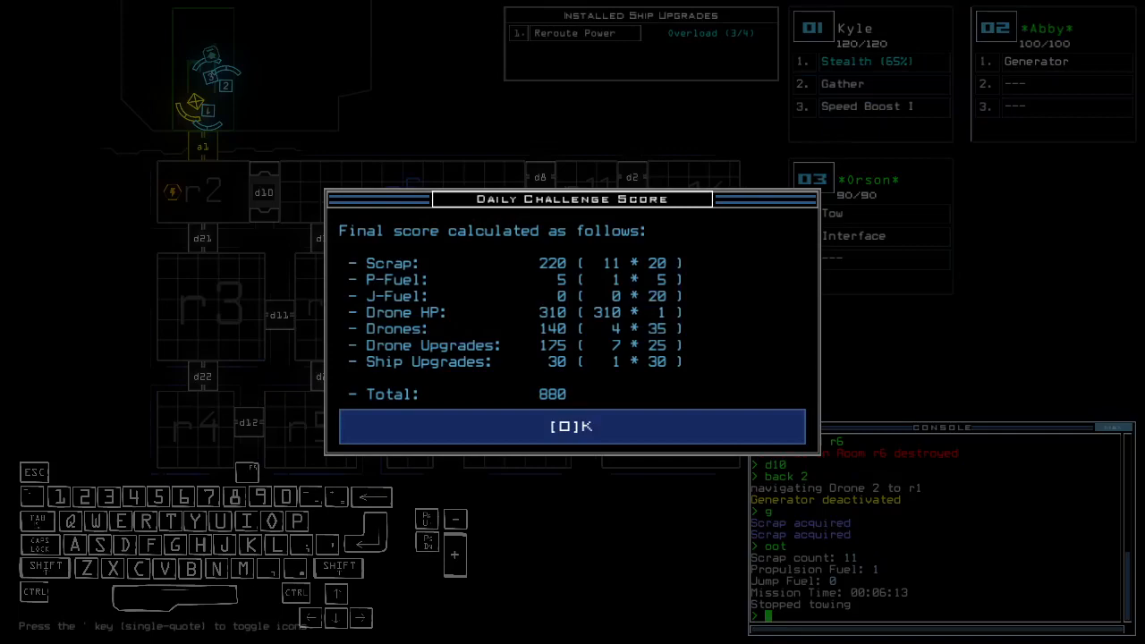
# Step: Dismiss the Daily Challenge Score summary showing 880 points
pyautogui.click(572, 426)
pyautogui.write('e')
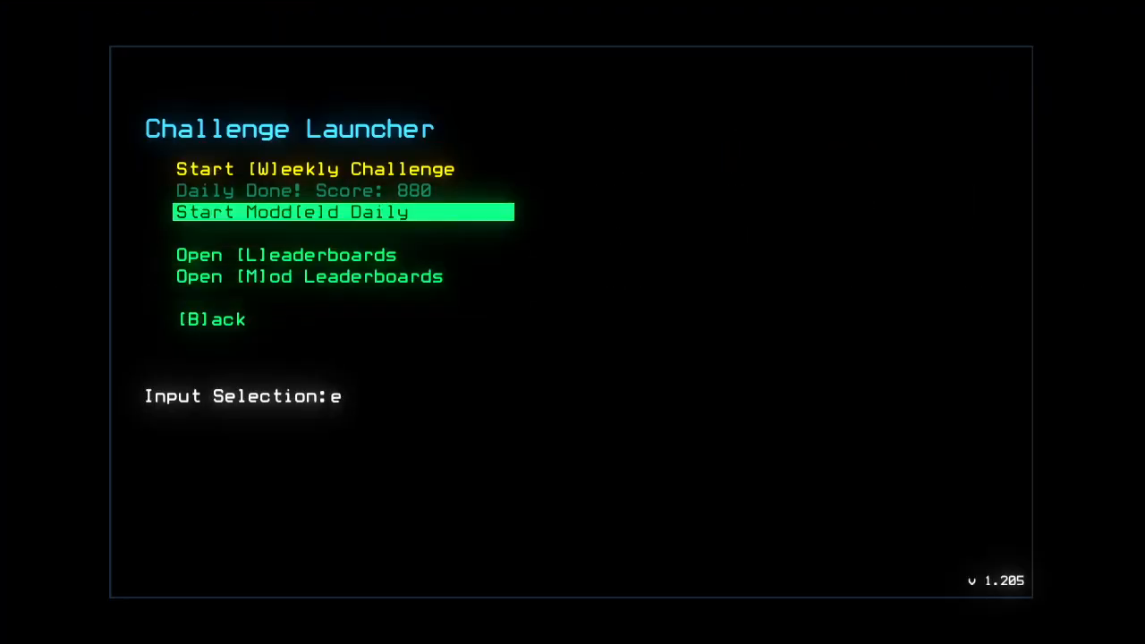
# Step: Confirm Start Modded Daily in the Challenge Launcher
pyautogui.press('enter')
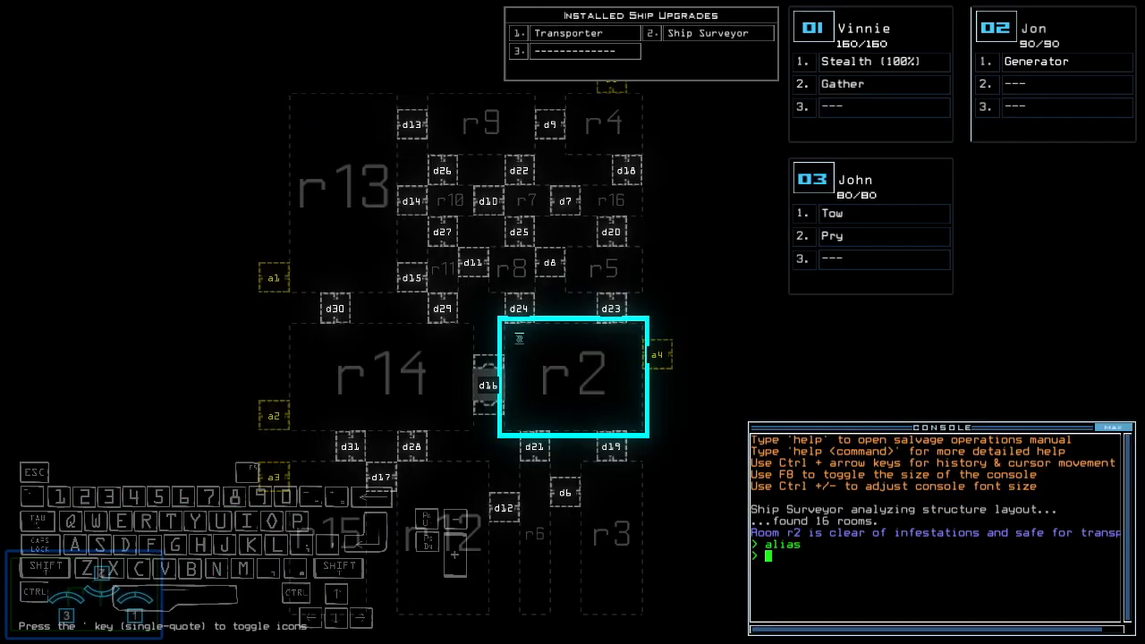
# Step: Enter 'ready' so Vinnie takes the Generator and the swap opens
pyautogui.write('ready')
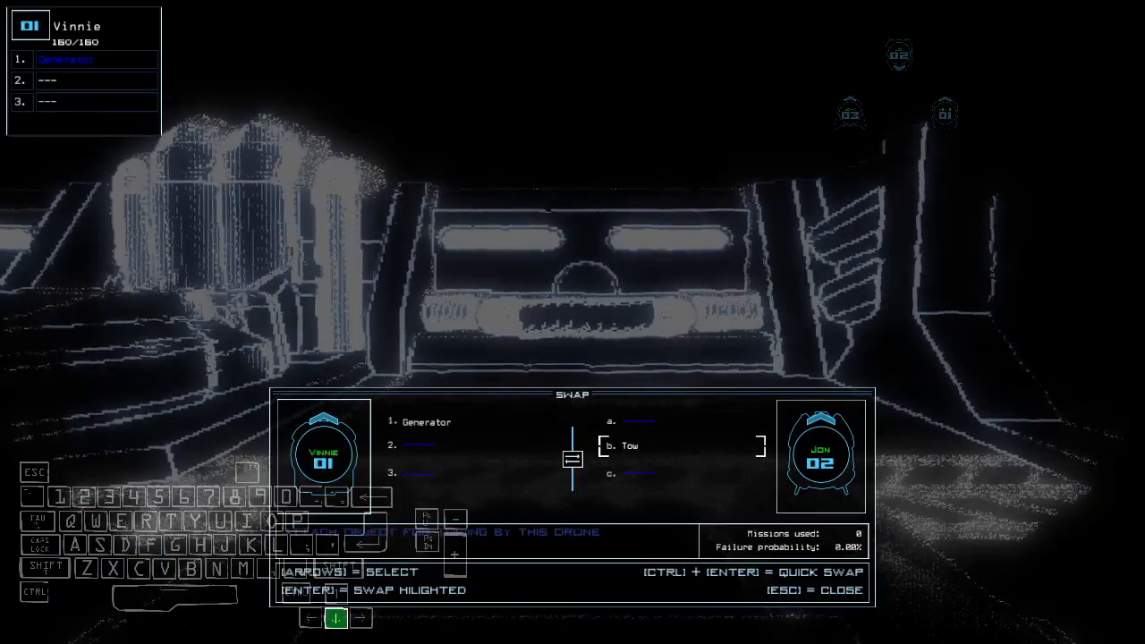
# Step: Swap the highlighted upgrade slot between drone 1 and drone 2
pyautogui.press('enter')
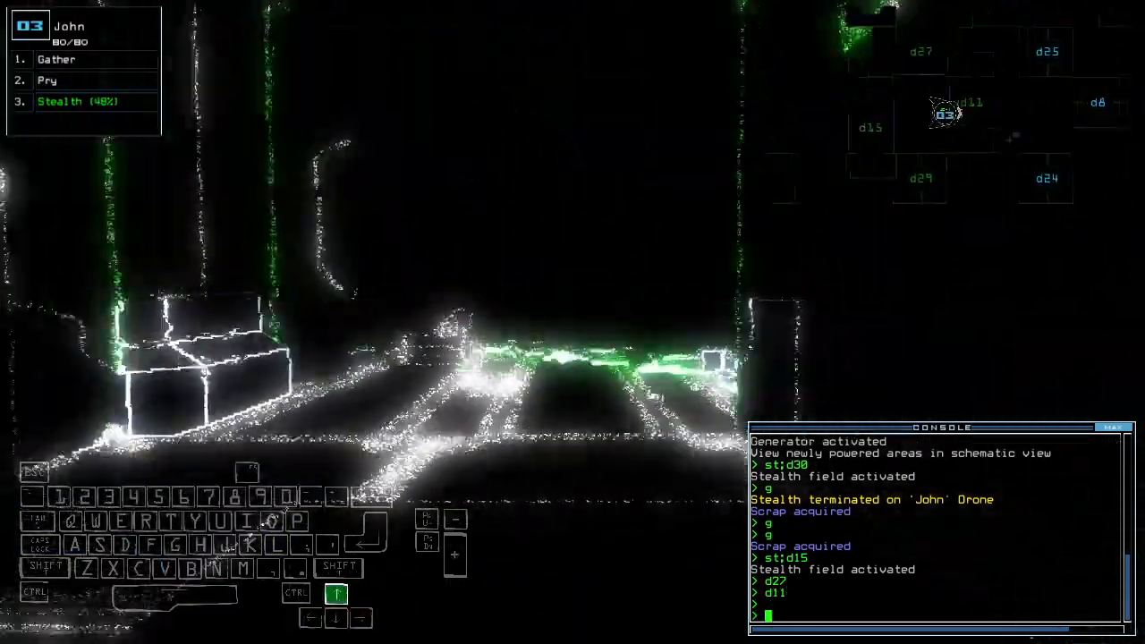
# Step: Start typing the door command to send John through the next door
pyautogui.press('d')
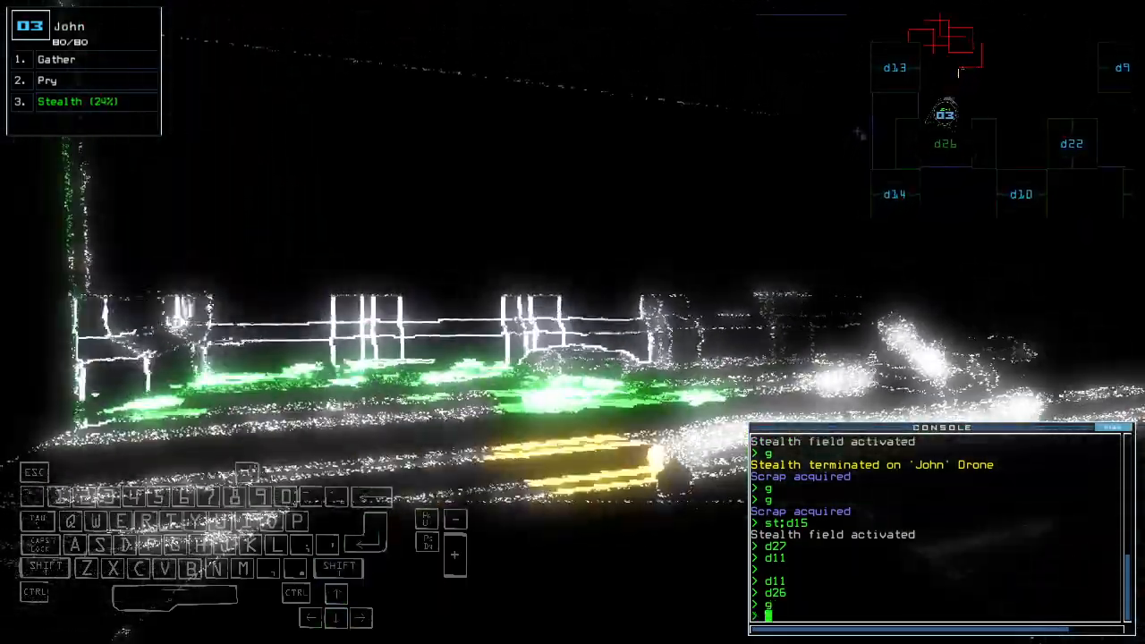
pyautogui.press('Down')
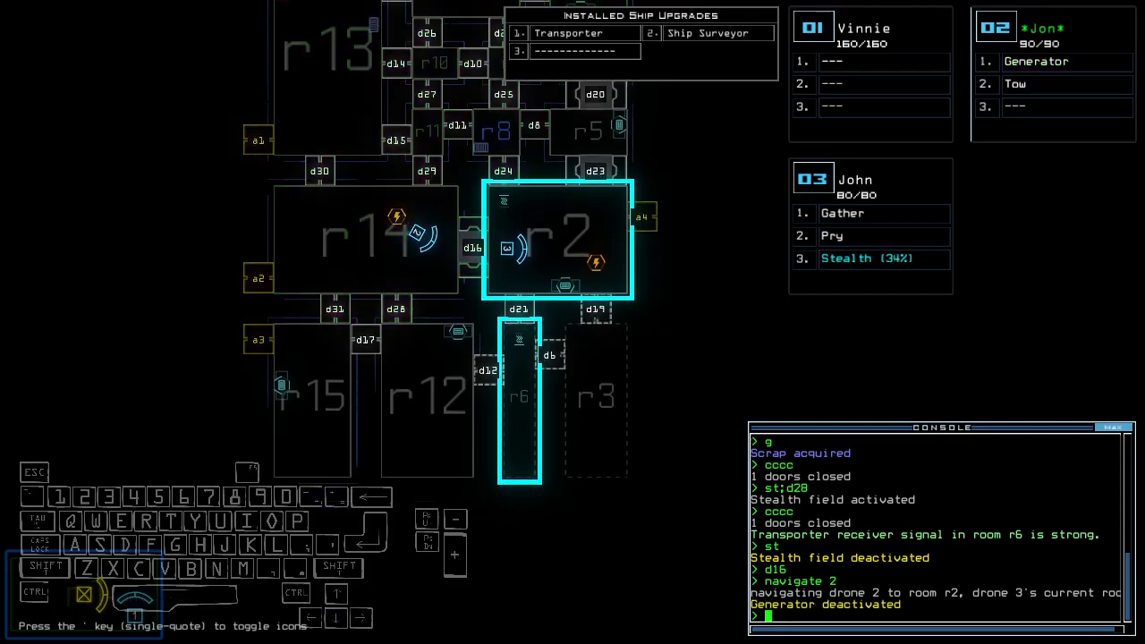
# Step: Enter the 'generator' command to shut down room r2's generator with drone Jon
pyautogui.write('generator')
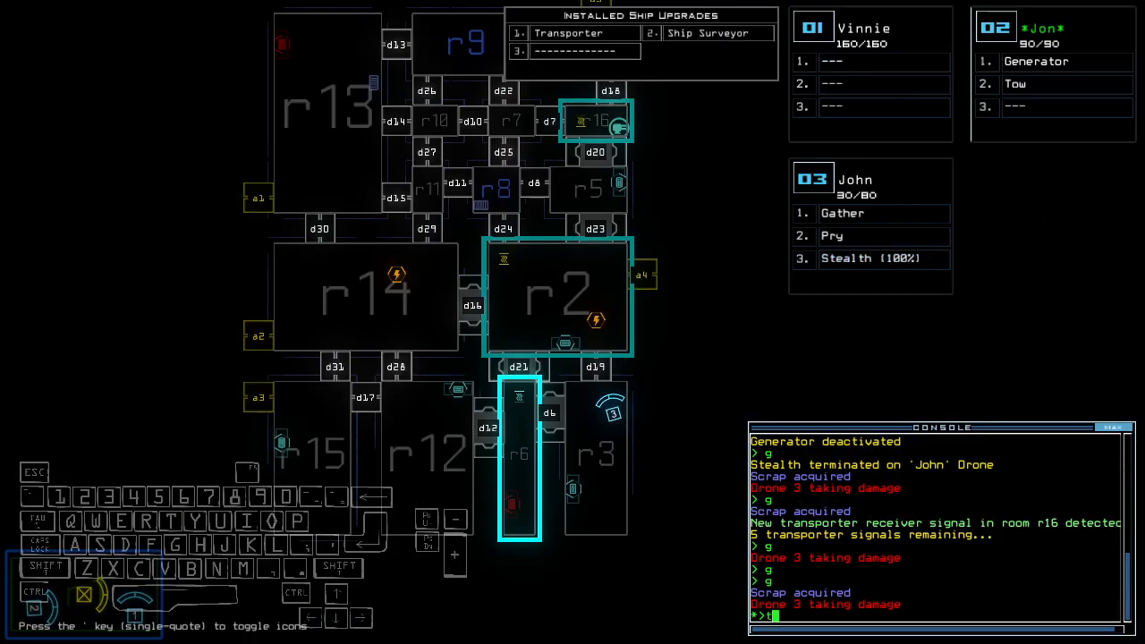
# Step: Run the gather command so John collects scrap while heading toward r16
pyautogui.press('enter')
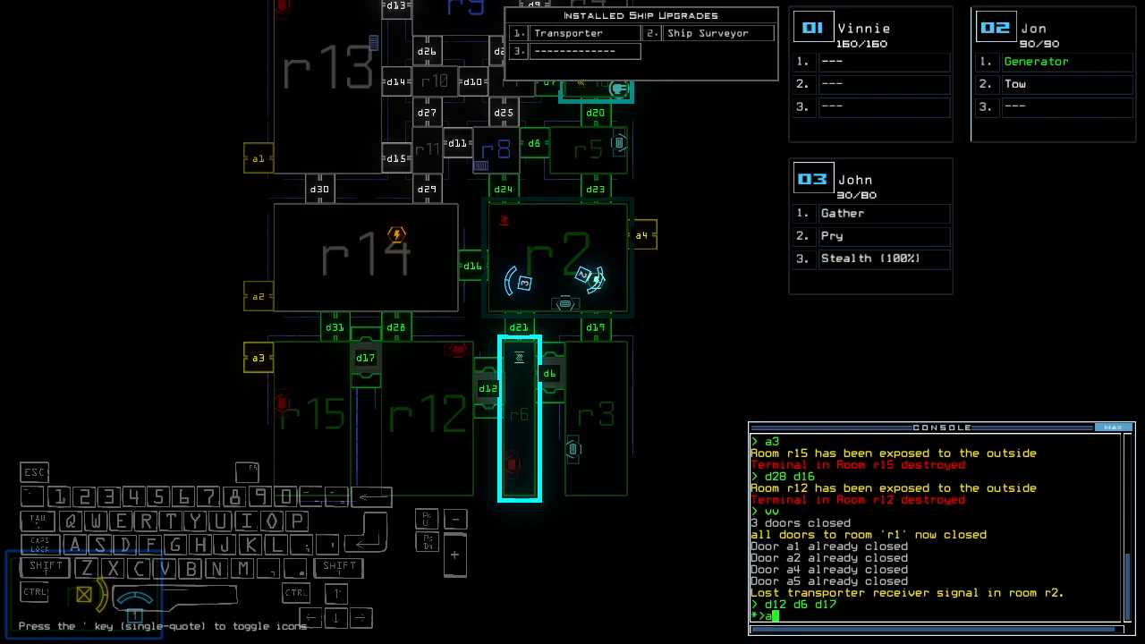
# Step: Run the airlock 3 command to vent rooms r15 and r12 outside
pyautogui.press('3')
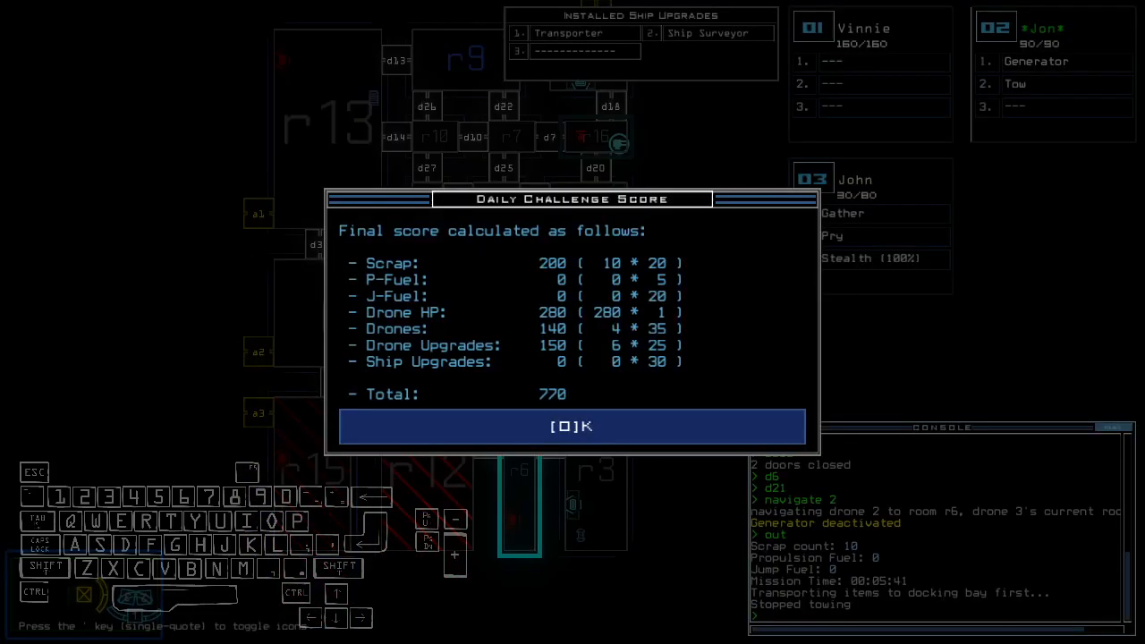
# Step: Accept the 770-point Daily Challenge Score to view the Modded Daily 03/07/2023 leaderboard
pyautogui.click(572, 426)
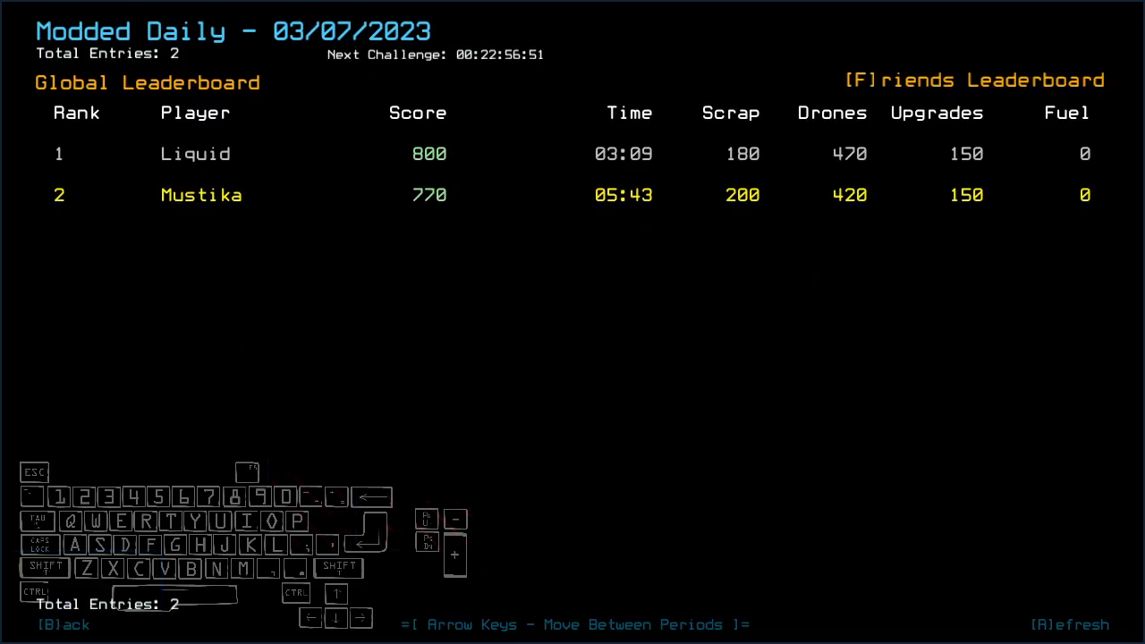